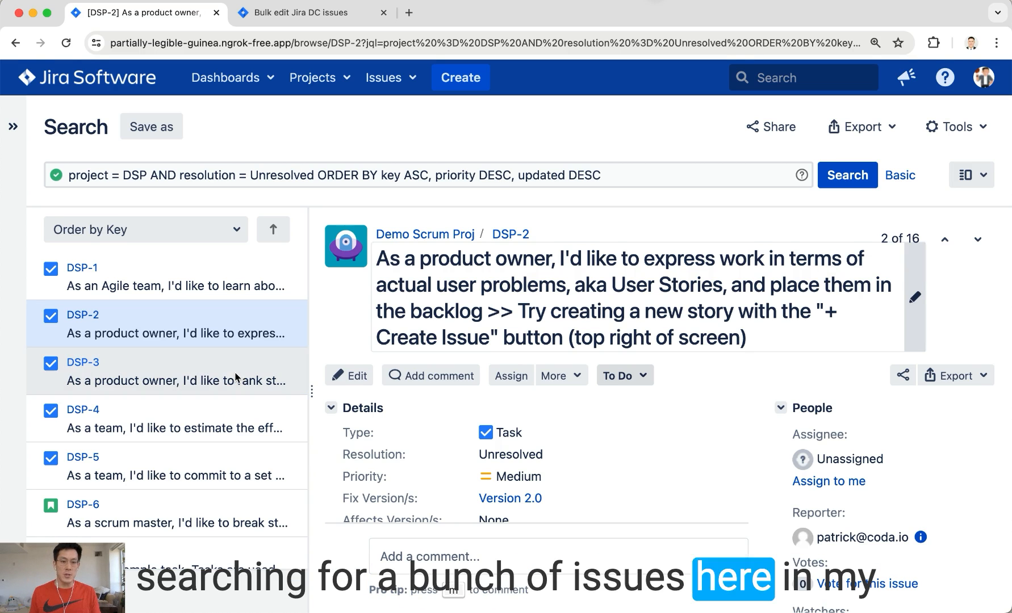
Look through the details of issues DSP-3, DSP-4 and DSP-2 in the search results.
{"action": "left_click", "coordinate": [943, 239]}
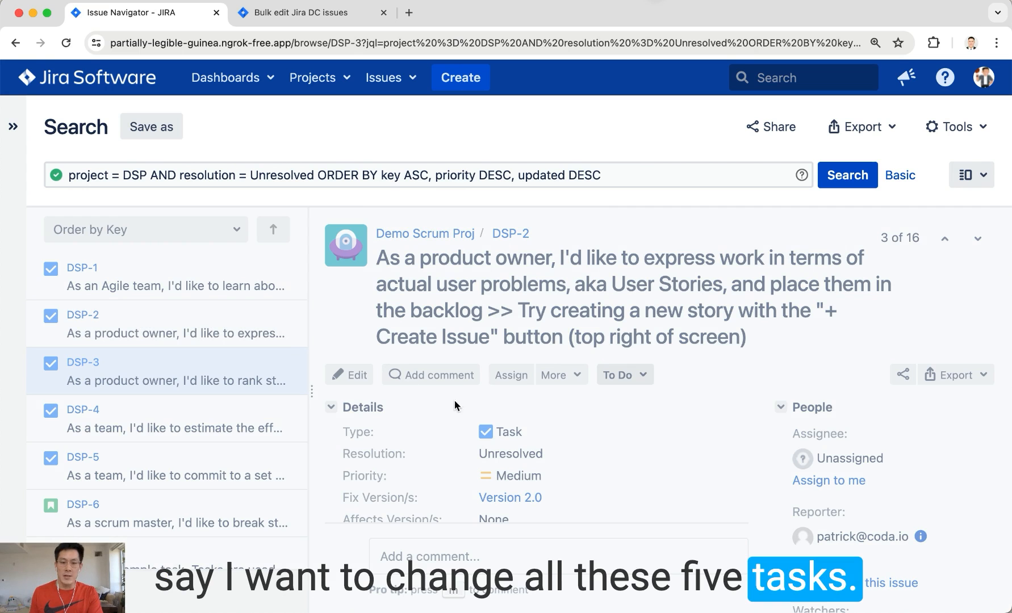
{"action": "left_click", "coordinate": [82, 363]}
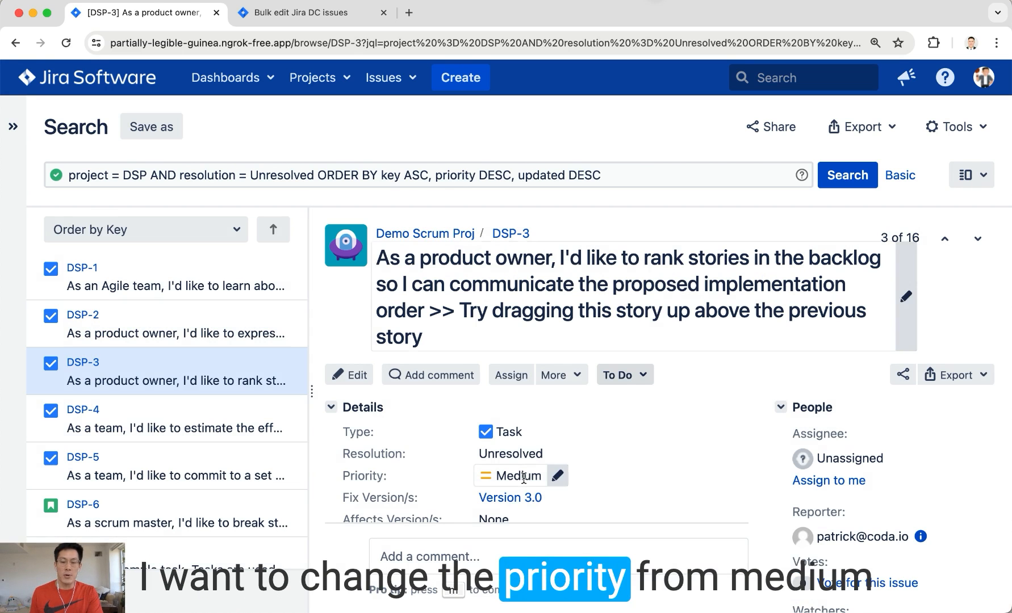
{"action": "left_click", "coordinate": [520, 476]}
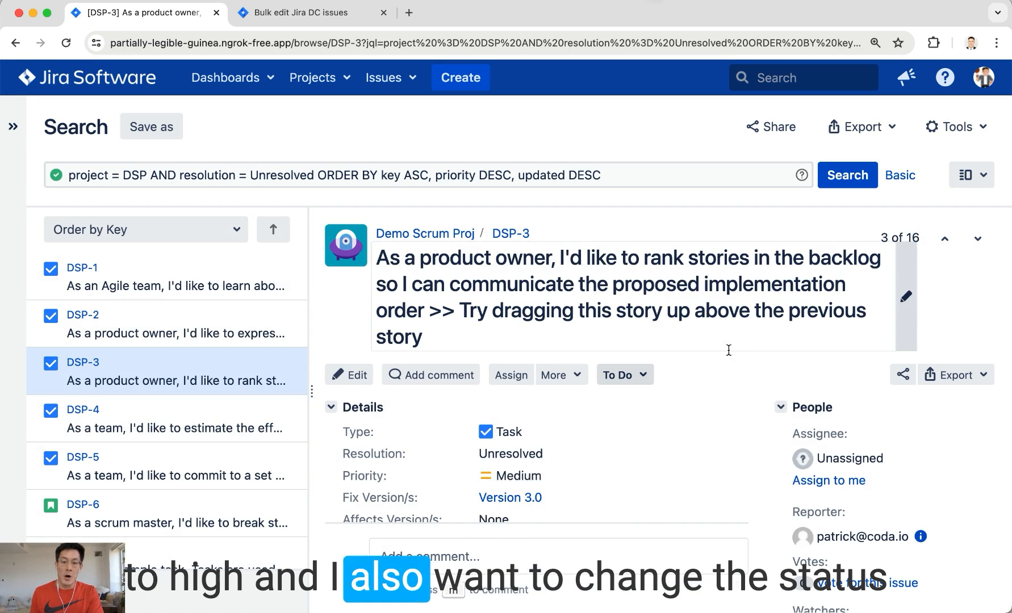
{"action": "left_click", "coordinate": [977, 238]}
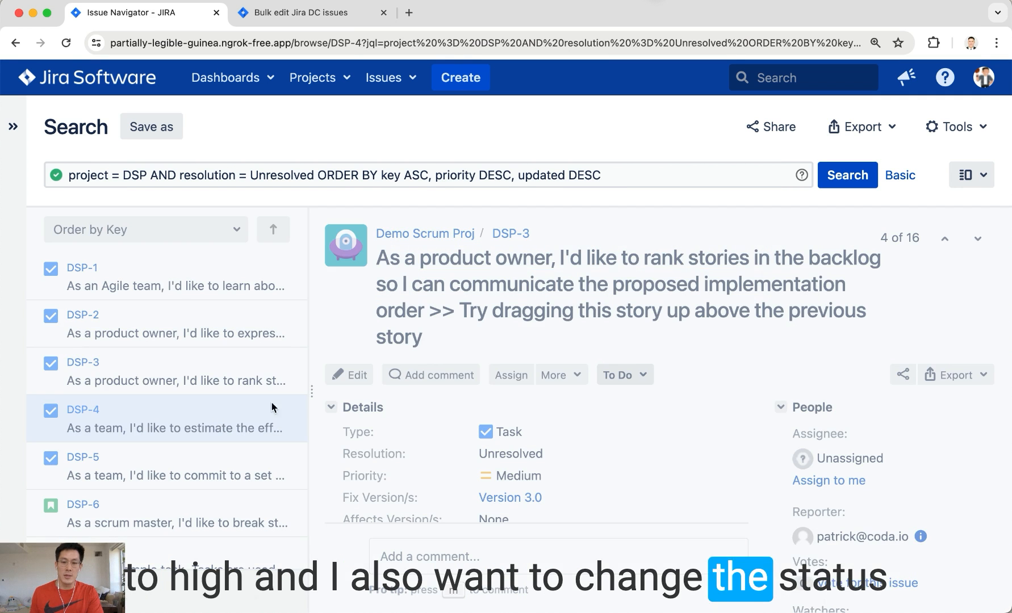
{"action": "left_click", "coordinate": [624, 375]}
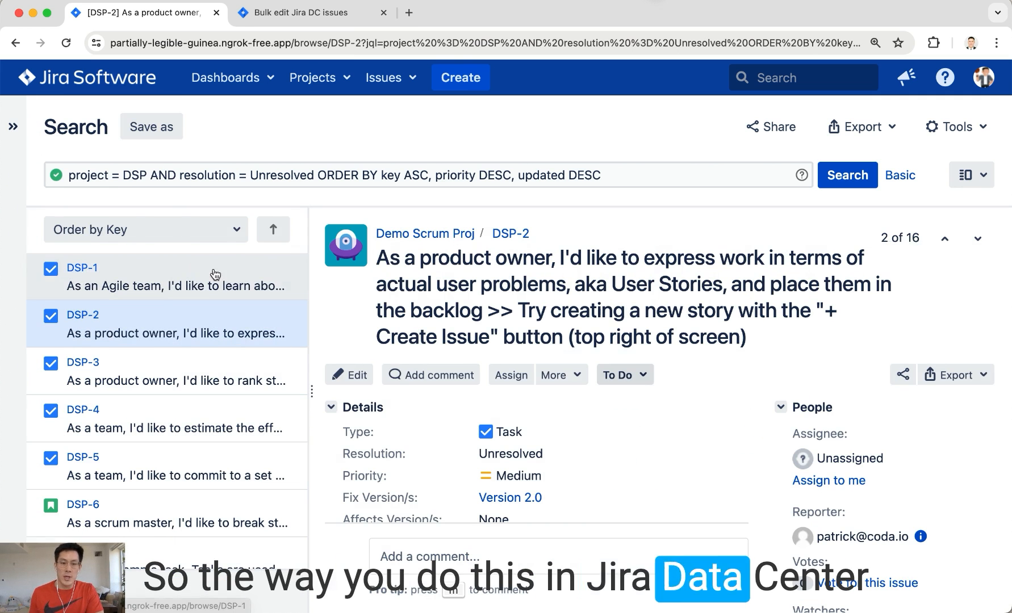
Start a bulk change and select DSP-1 through DSP-5 as the issues to operate on.
{"action": "left_click", "coordinate": [80, 268]}
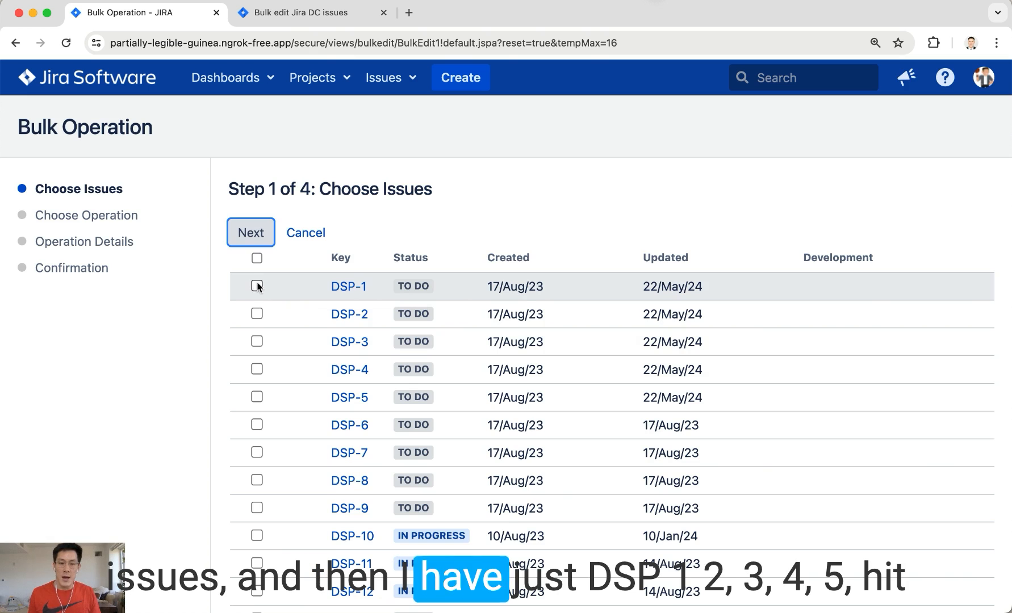
{"action": "left_click", "coordinate": [256, 342]}
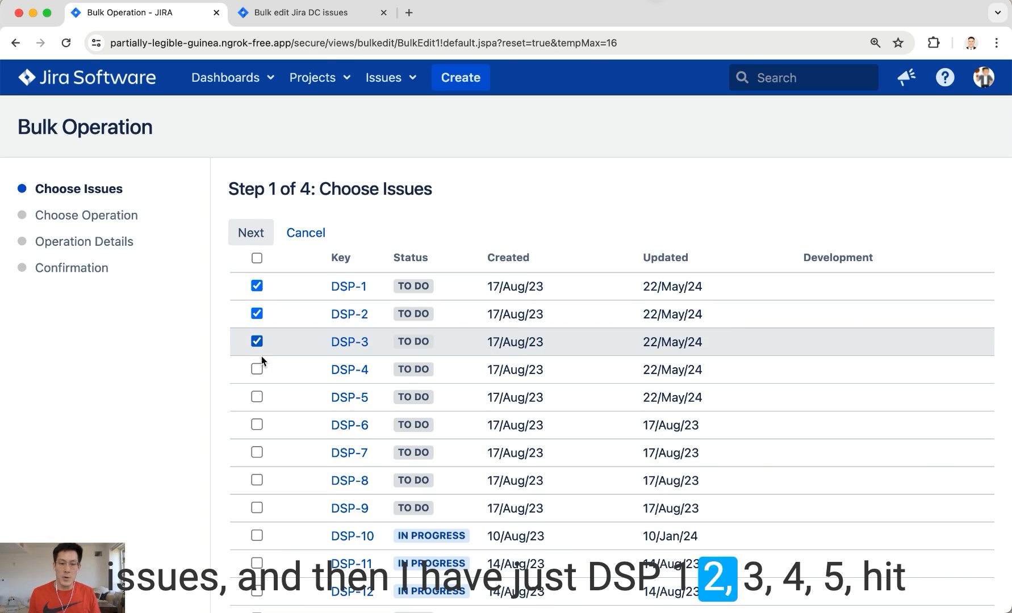
{"action": "left_click", "coordinate": [256, 397]}
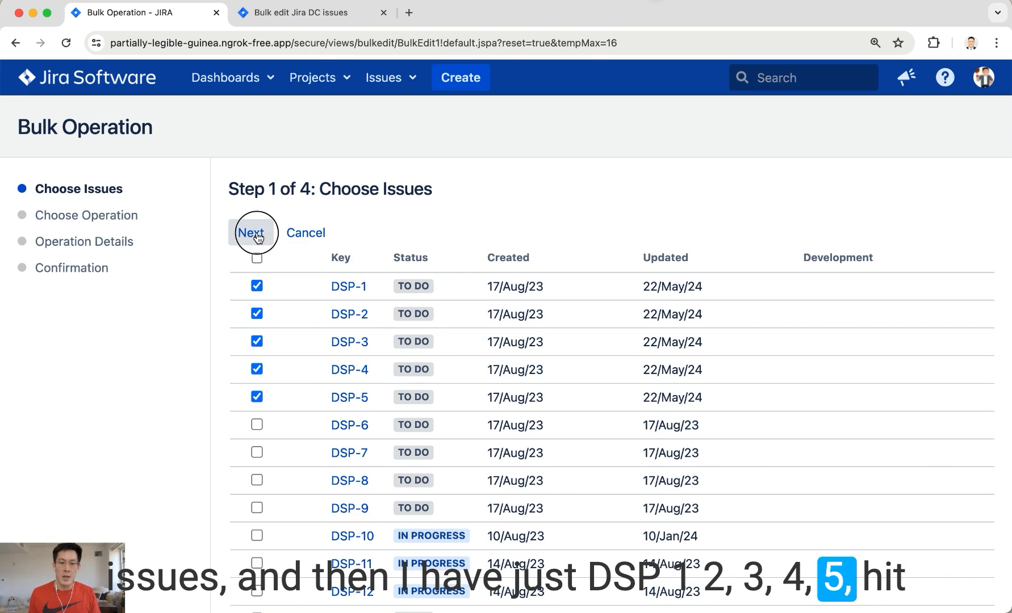
{"action": "left_click", "coordinate": [250, 233]}
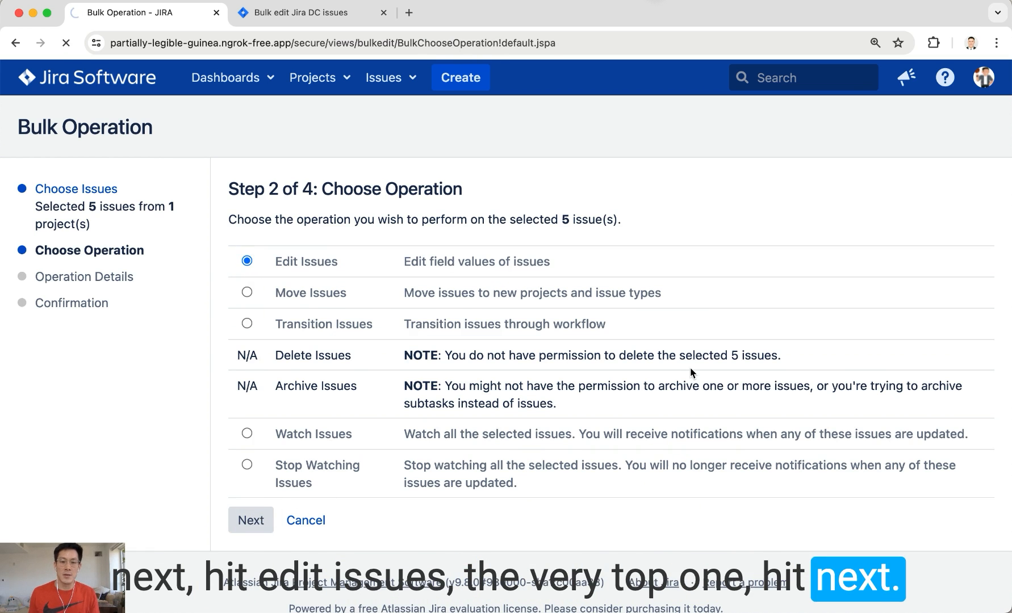
Bulk-edit the five tasks' priority from Medium to High and confirm the operation.
{"action": "left_click", "coordinate": [250, 521]}
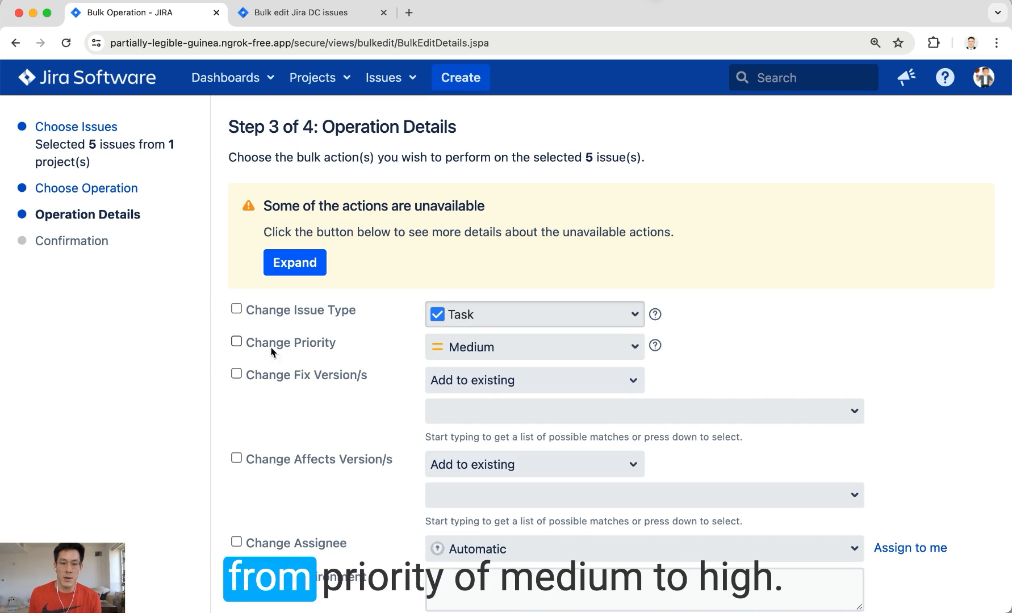
{"action": "left_click", "coordinate": [236, 341]}
{"action": "type", "text": "status"}
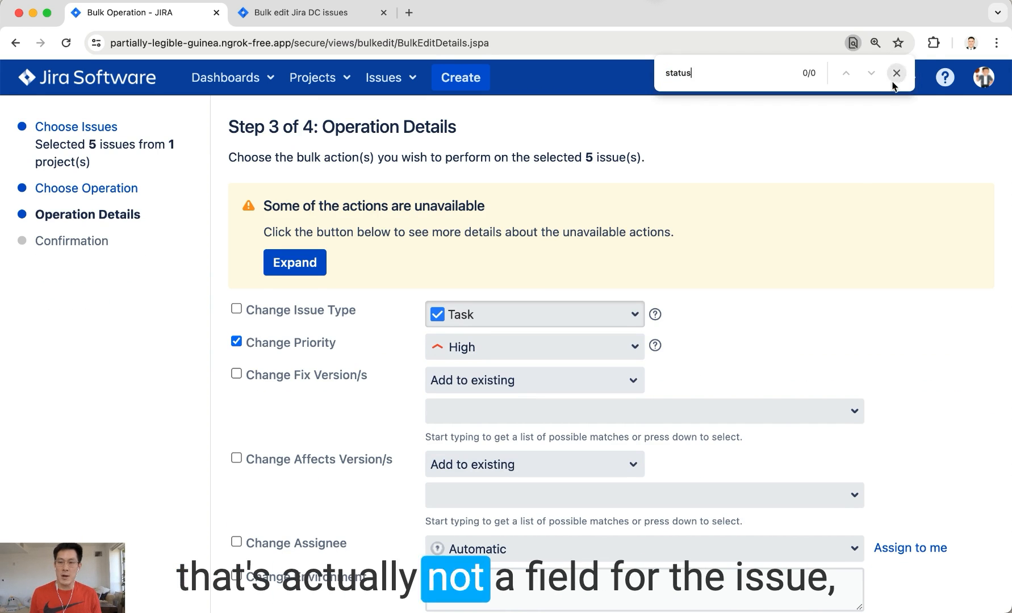
{"action": "left_click", "coordinate": [896, 72]}
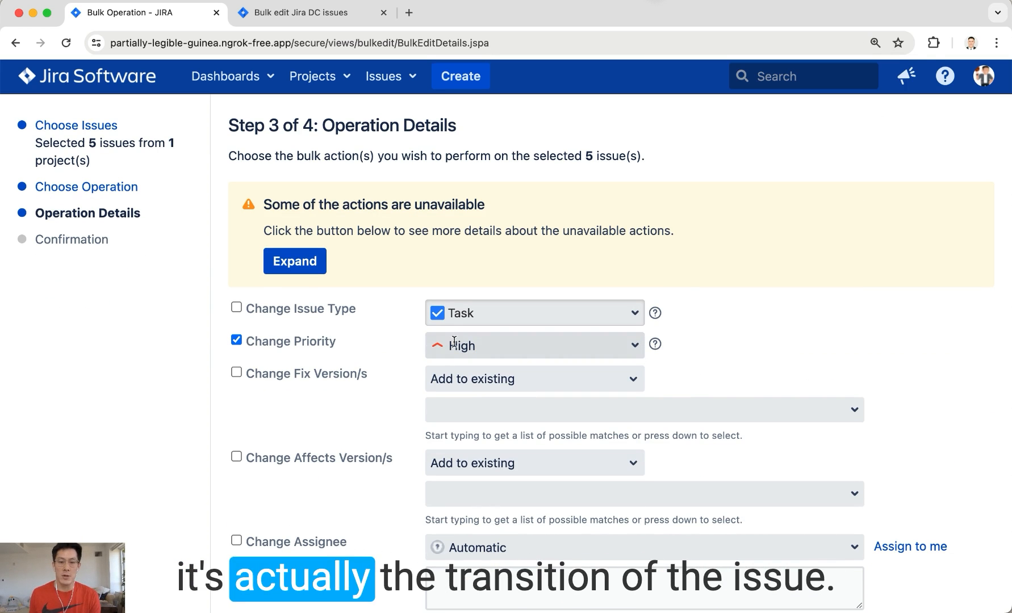
{"action": "scroll", "scroll_direction": "down", "scroll_amount": 3}
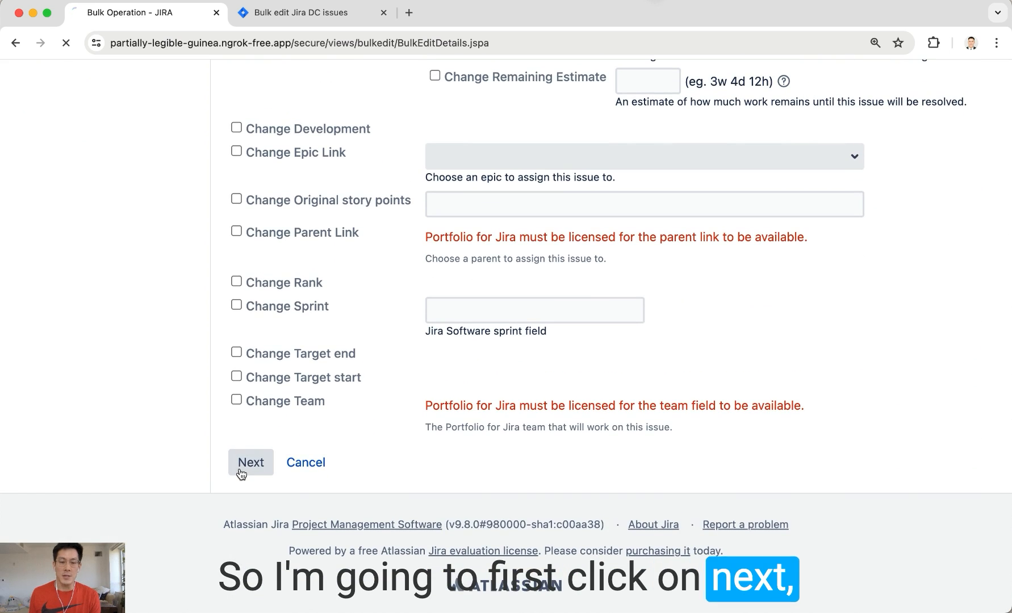
{"action": "left_click", "coordinate": [250, 462]}
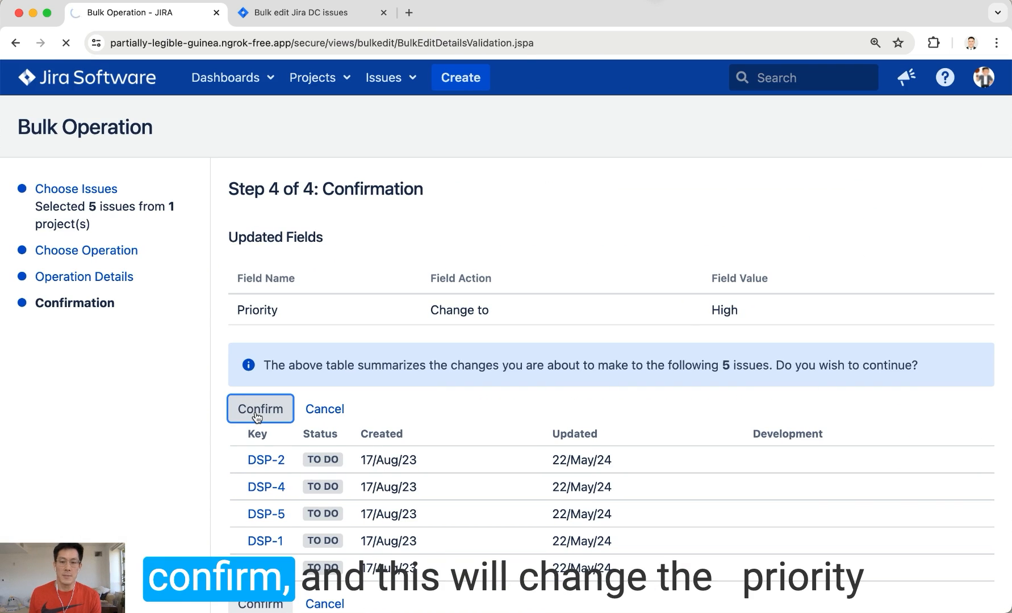
{"action": "left_click", "coordinate": [259, 409]}
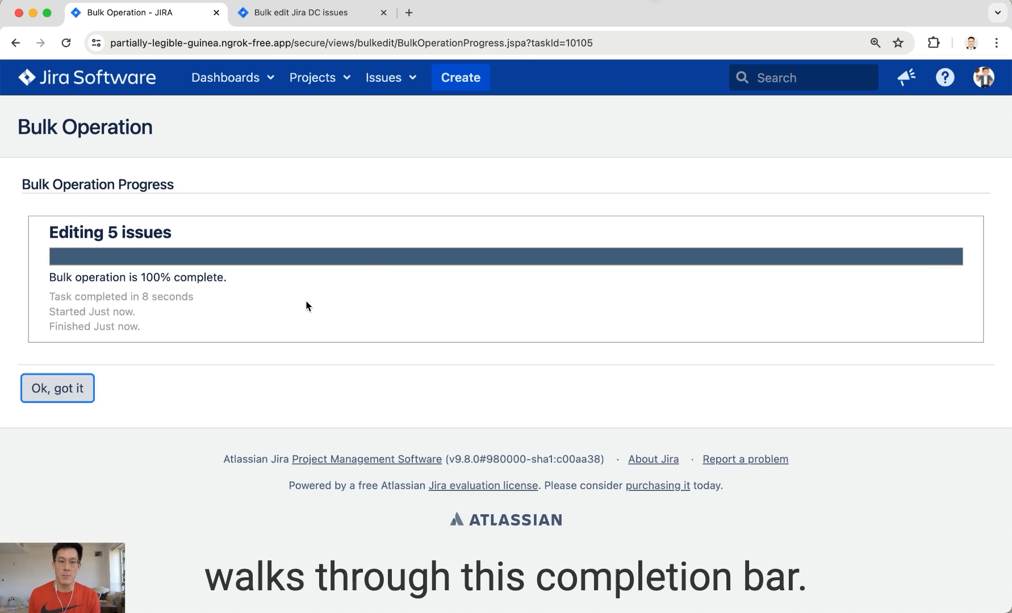
{"action": "left_click", "coordinate": [56, 388]}
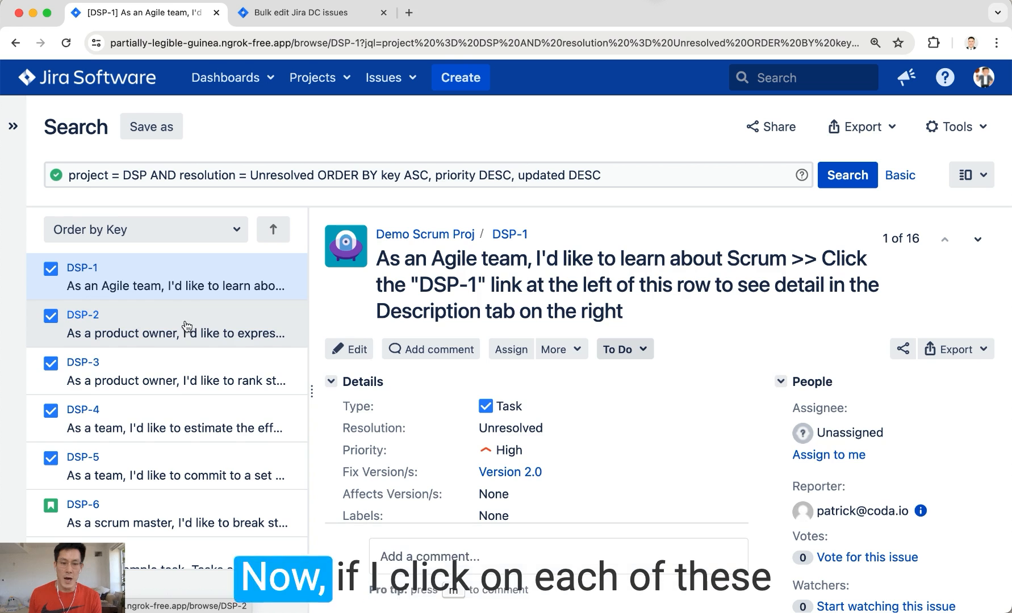
Verify DSP-2 and DSP-3 now read High priority, then reach for the Tools menu.
{"action": "left_click", "coordinate": [82, 314]}
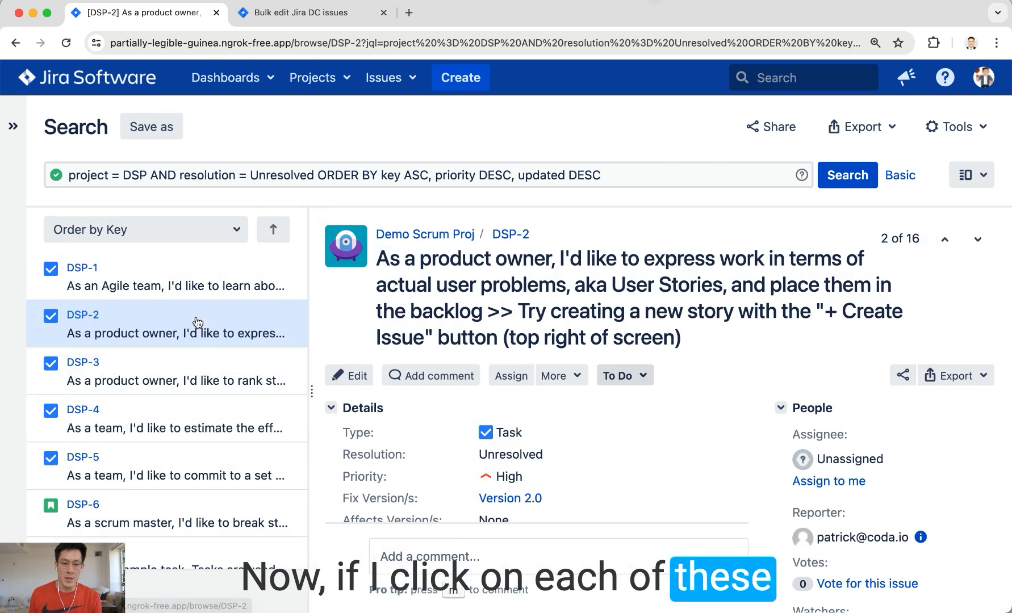
{"action": "left_click", "coordinate": [83, 363]}
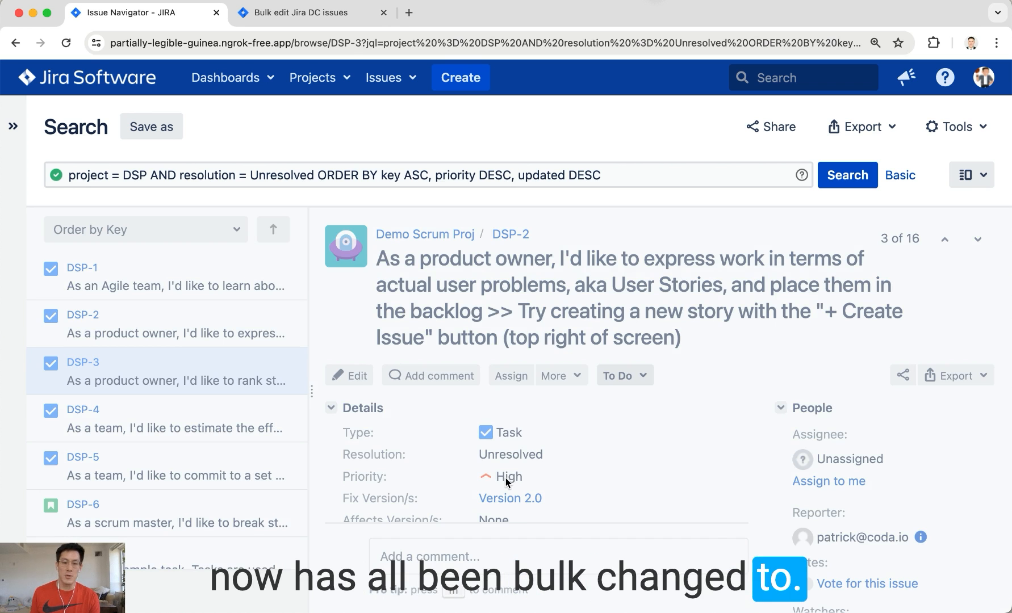
{"action": "left_click", "coordinate": [82, 363]}
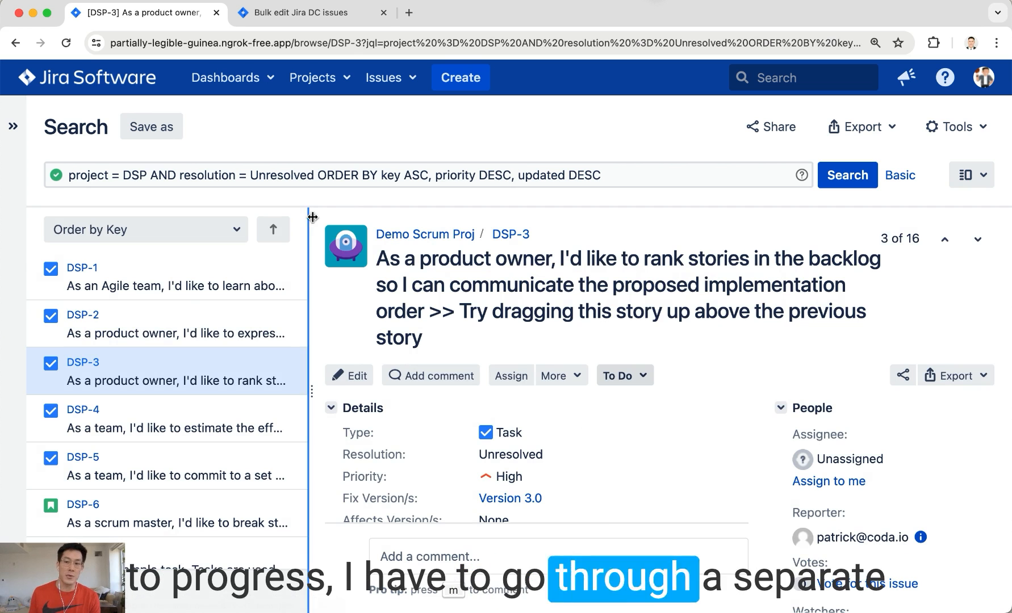
{"action": "left_click", "coordinate": [955, 126]}
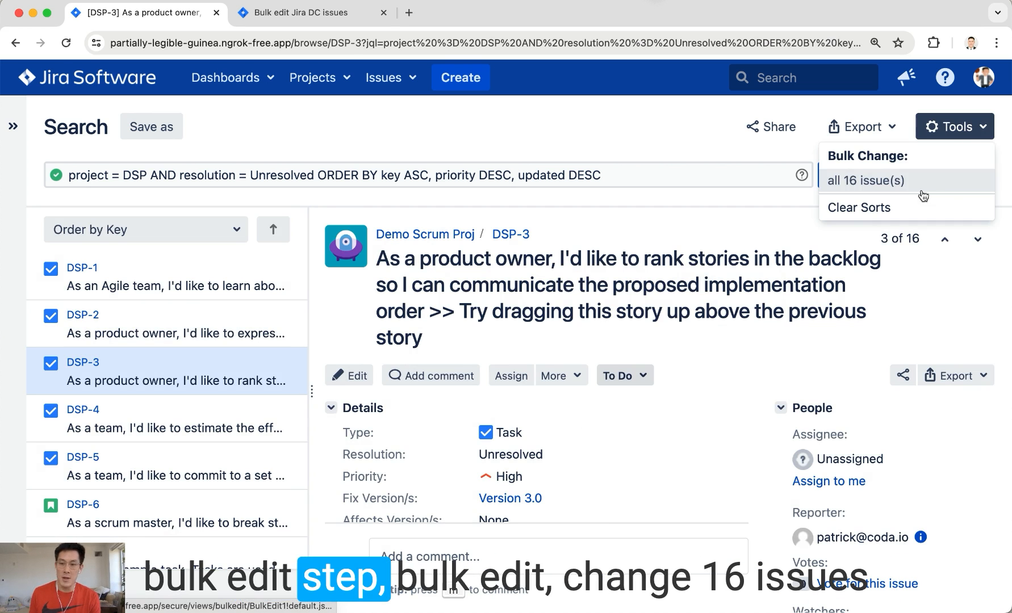
Start a bulk change, select DSP-1 to DSP-5 and choose the Transition Issues operation.
{"action": "left_click", "coordinate": [867, 181]}
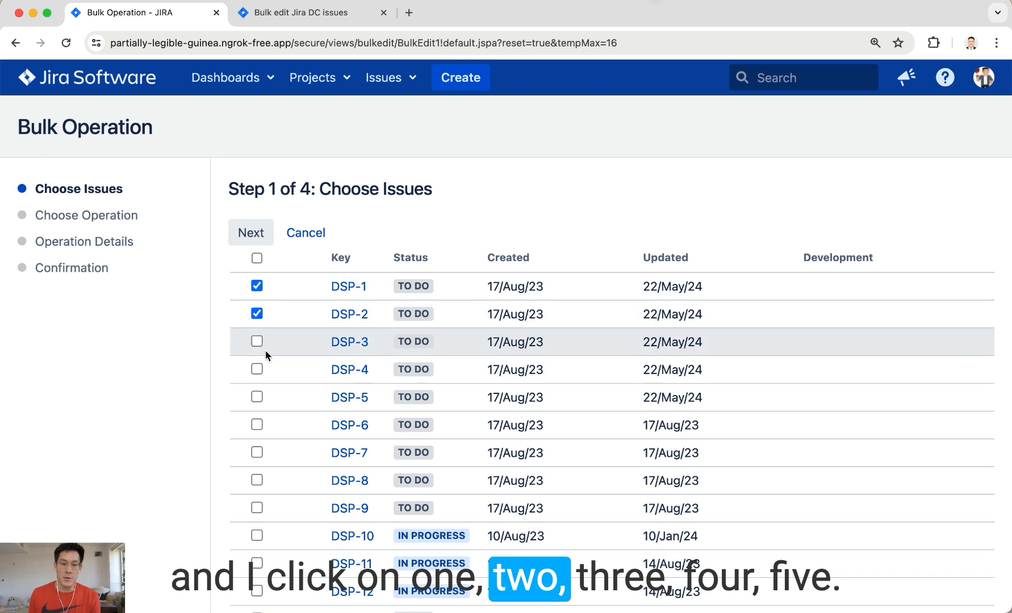
{"action": "left_click", "coordinate": [257, 398]}
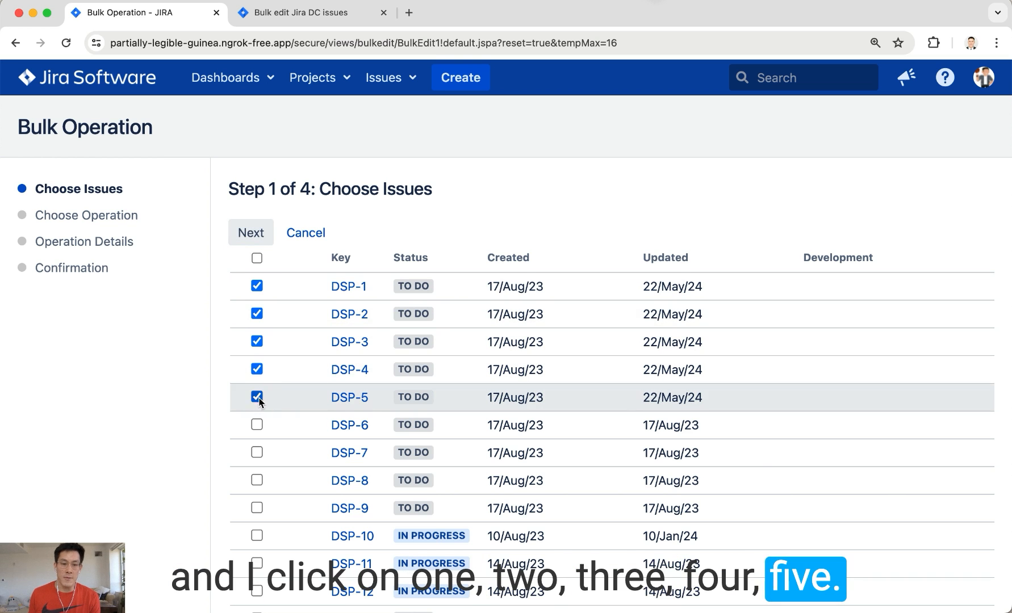
{"action": "left_click", "coordinate": [250, 233]}
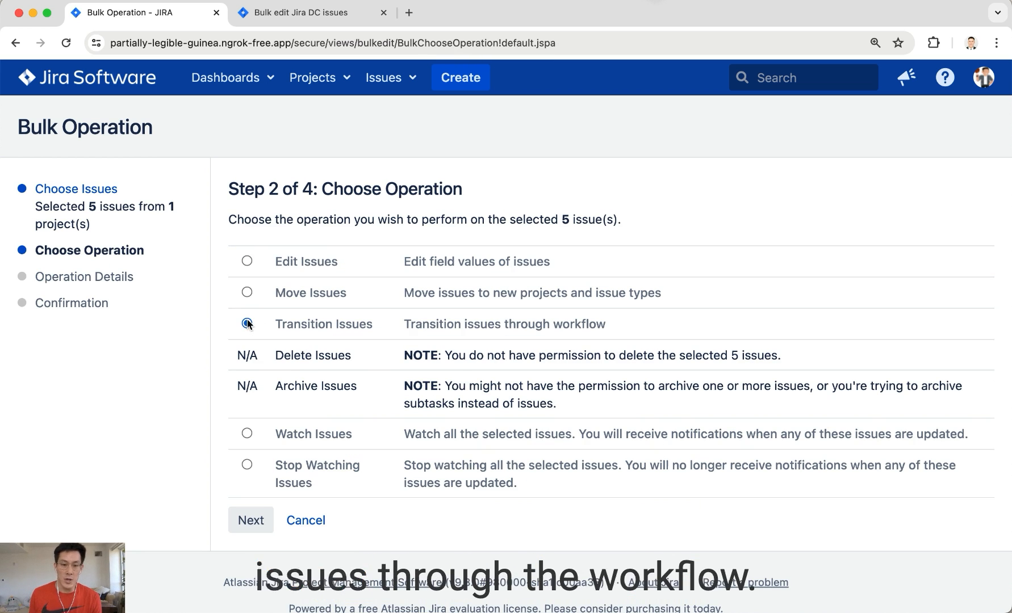
{"action": "left_click", "coordinate": [248, 323]}
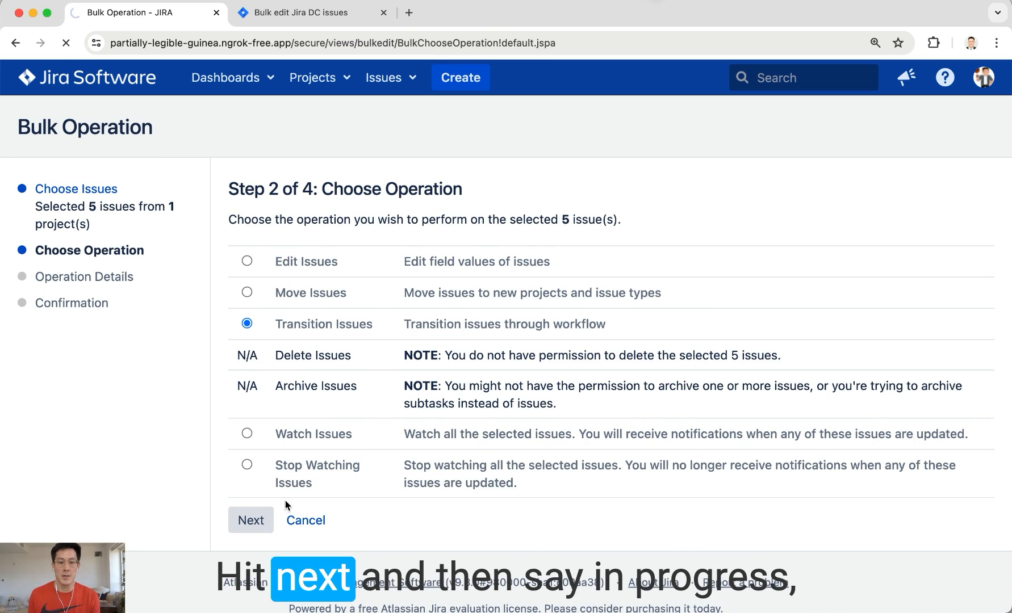
Transition the five issues to In Progress and confirm the workflow change.
{"action": "left_click", "coordinate": [250, 521]}
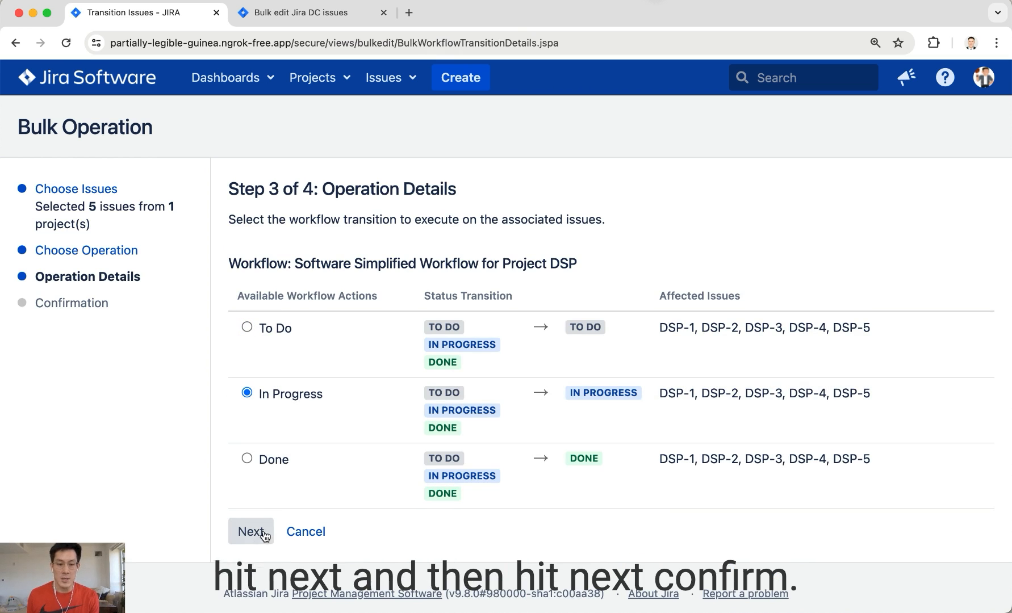
{"action": "left_click", "coordinate": [250, 532]}
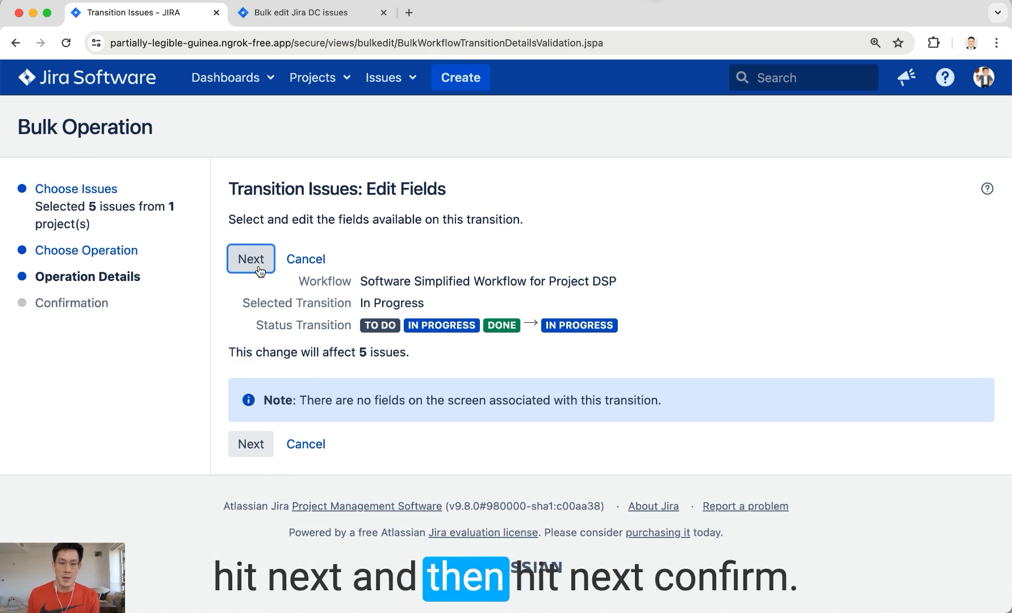
{"action": "left_click", "coordinate": [250, 259]}
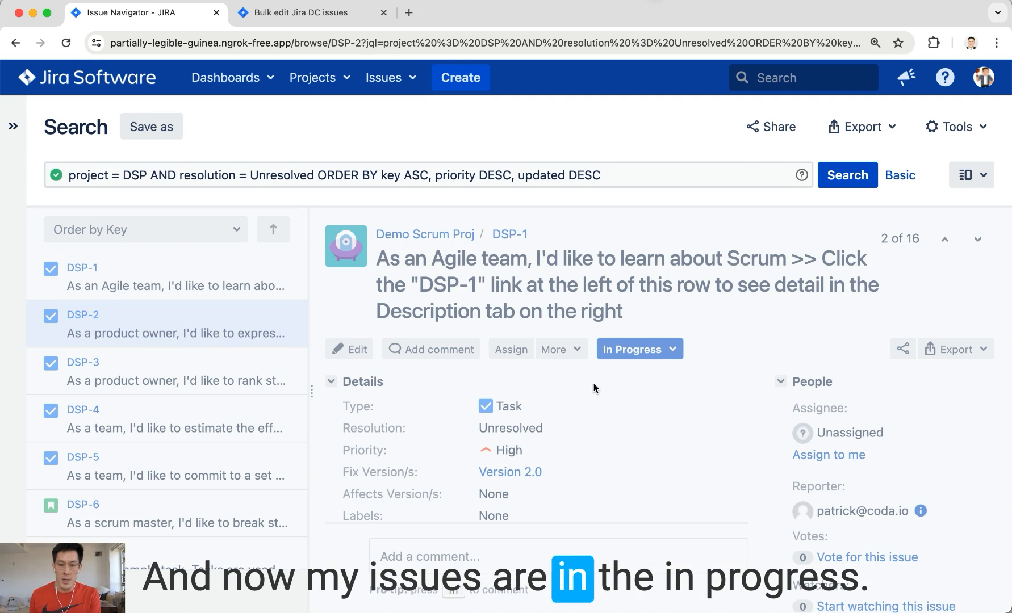
View DSP-1 showing To Do and Medium, then switch to the Coda 'Bulk edit Jira DC issues' doc.
{"action": "left_click", "coordinate": [79, 268]}
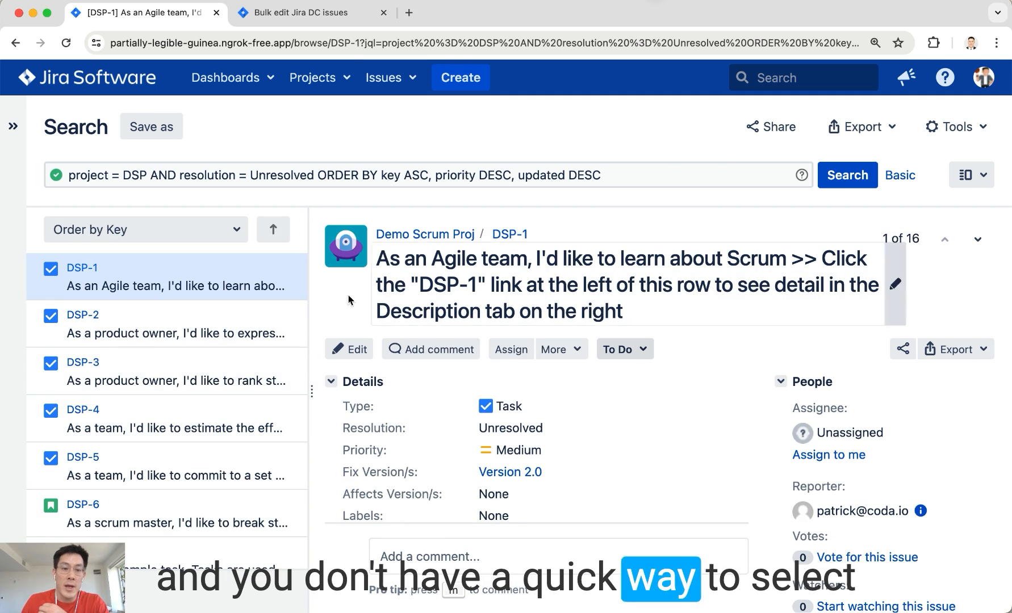
{"action": "mouse_move", "coordinate": [988, 149]}
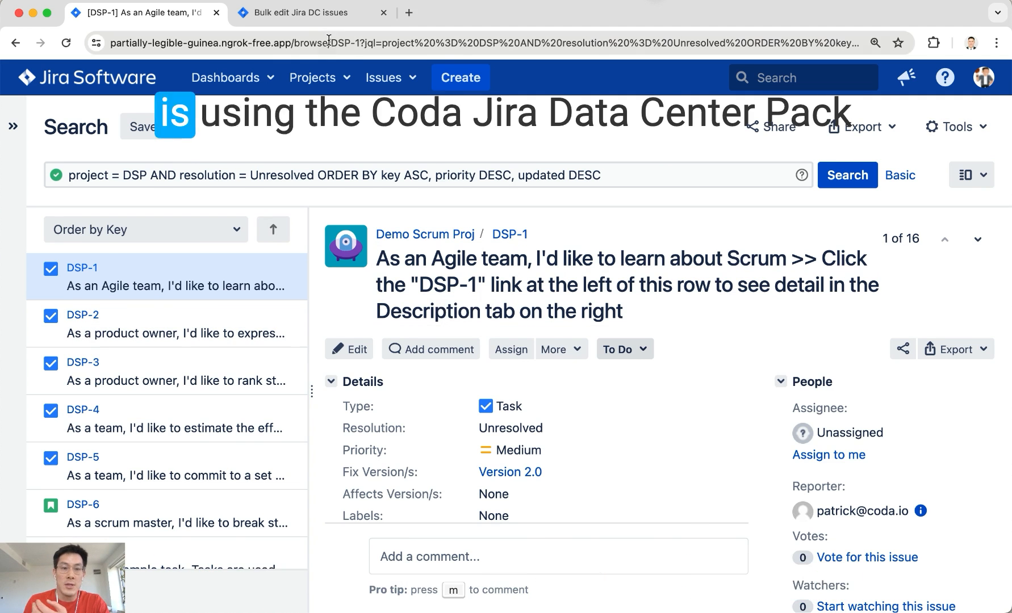
{"action": "left_click", "coordinate": [311, 13]}
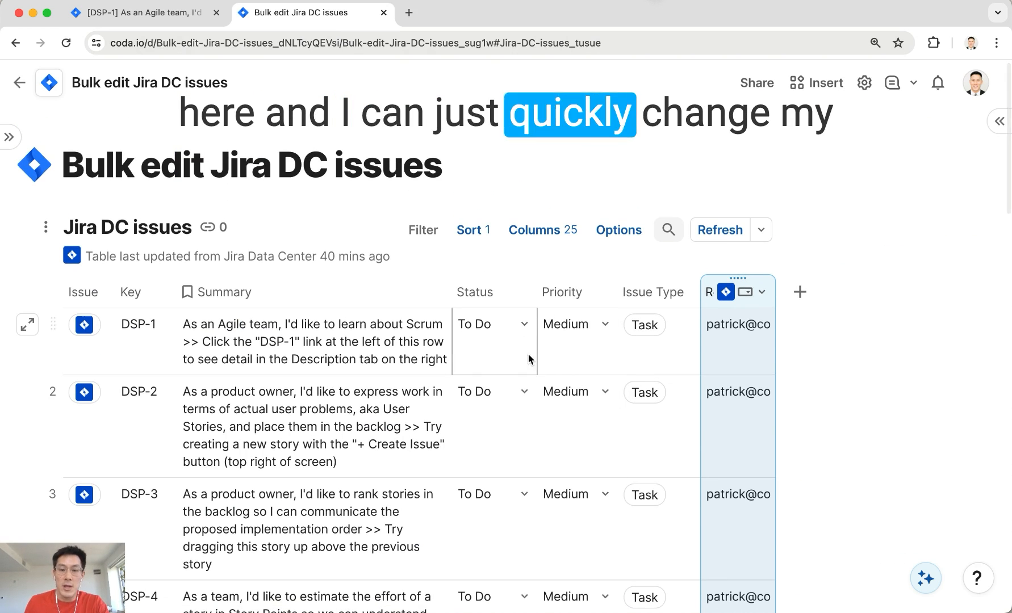
Set the DSP rows to In Progress status and High priority and send the edits to Jira.
{"action": "left_click", "coordinate": [491, 324]}
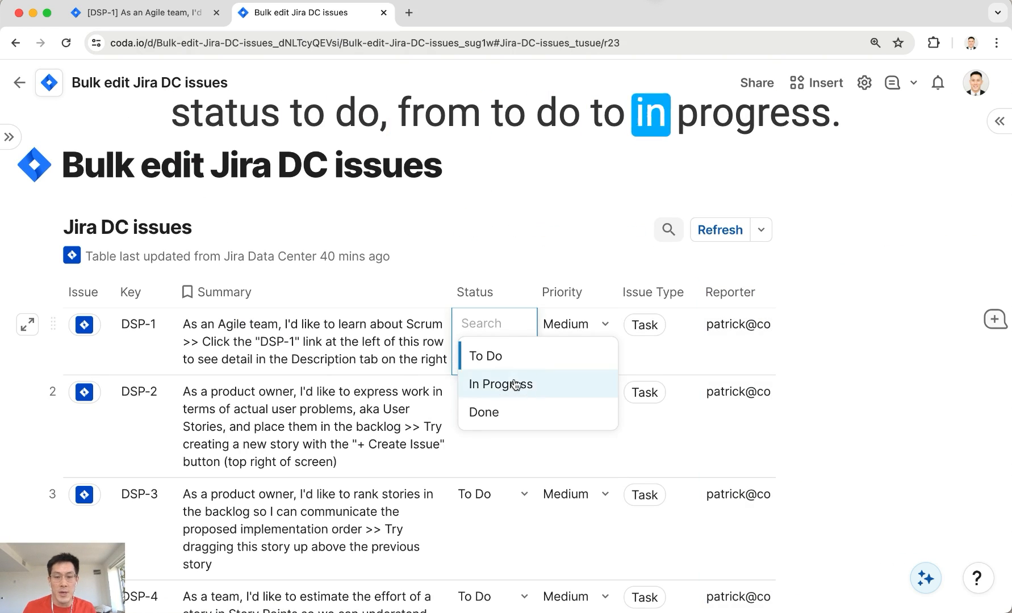
{"action": "left_click", "coordinate": [500, 384]}
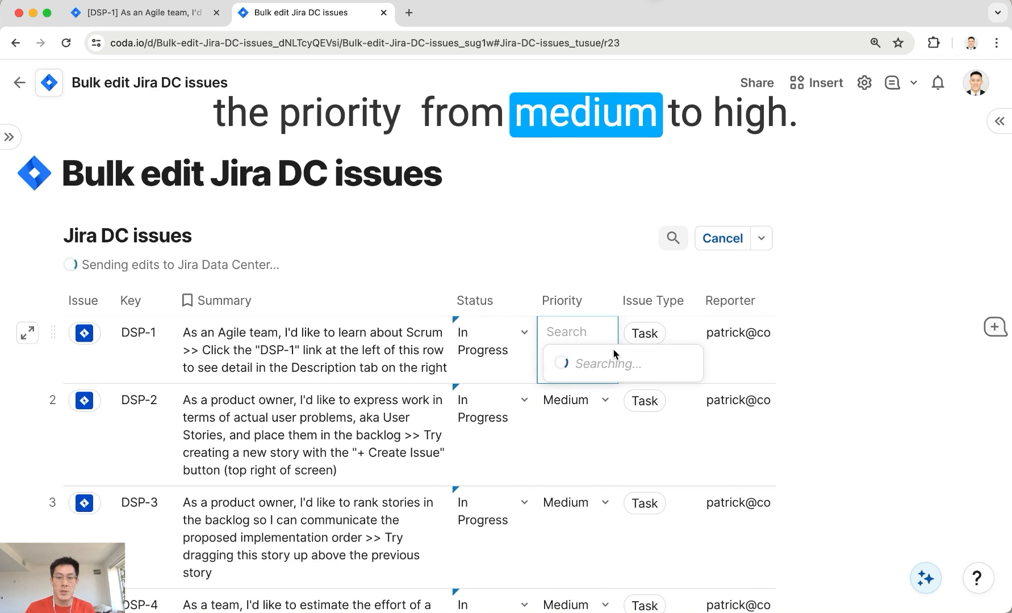
{"action": "left_click", "coordinate": [574, 332]}
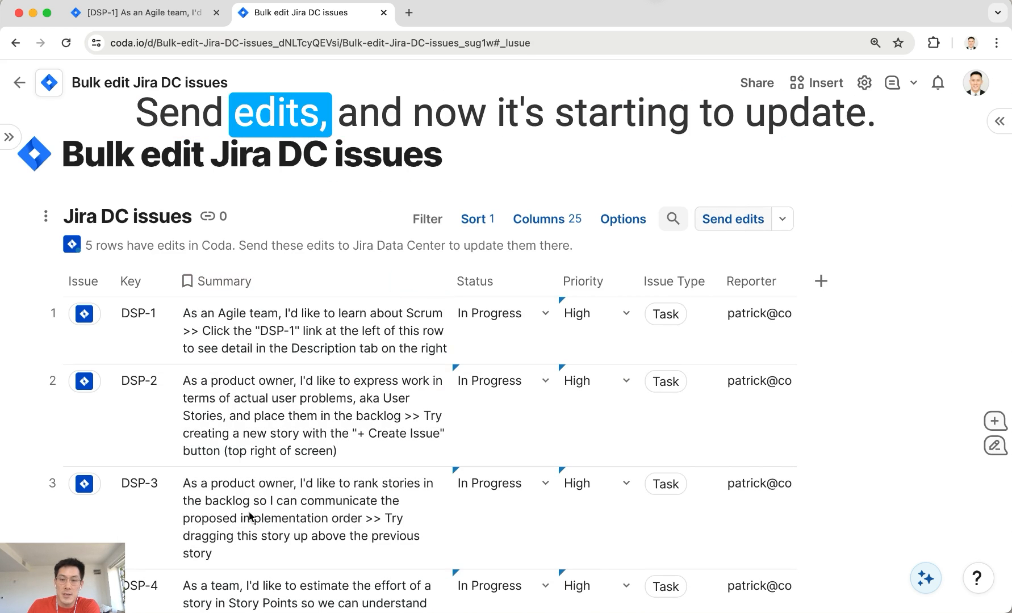
{"action": "left_click", "coordinate": [731, 220]}
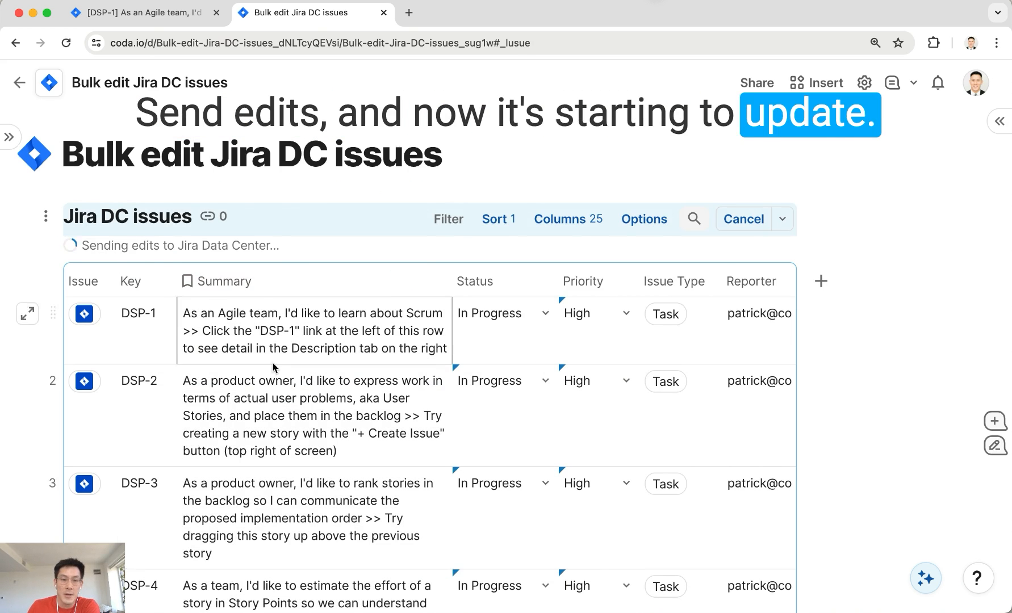
{"action": "left_click", "coordinate": [135, 12]}
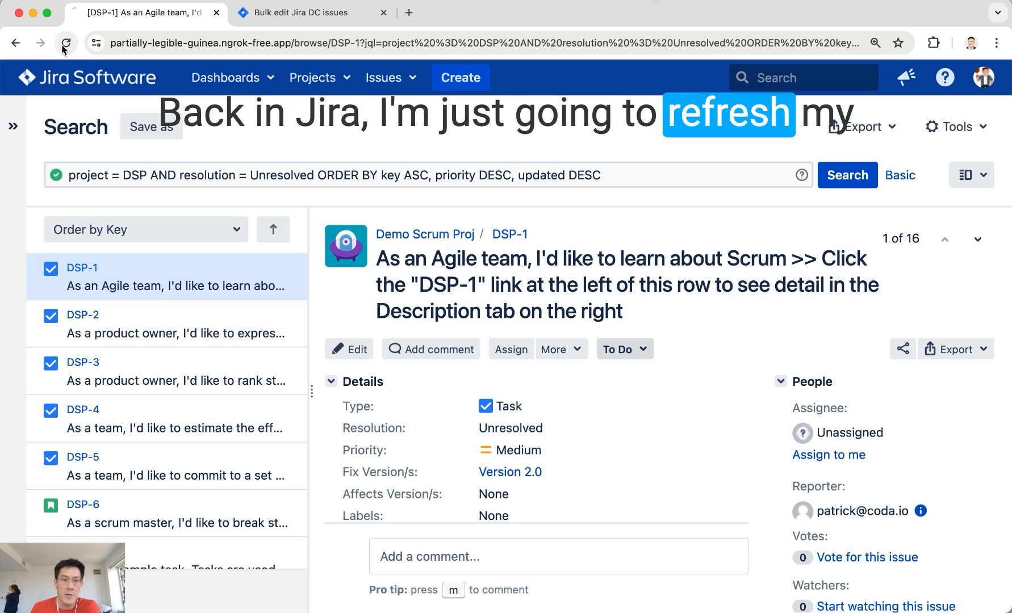
Reload the issue search and confirm DSP-1 and DSP-2 show In Progress and High.
{"action": "left_click", "coordinate": [64, 43]}
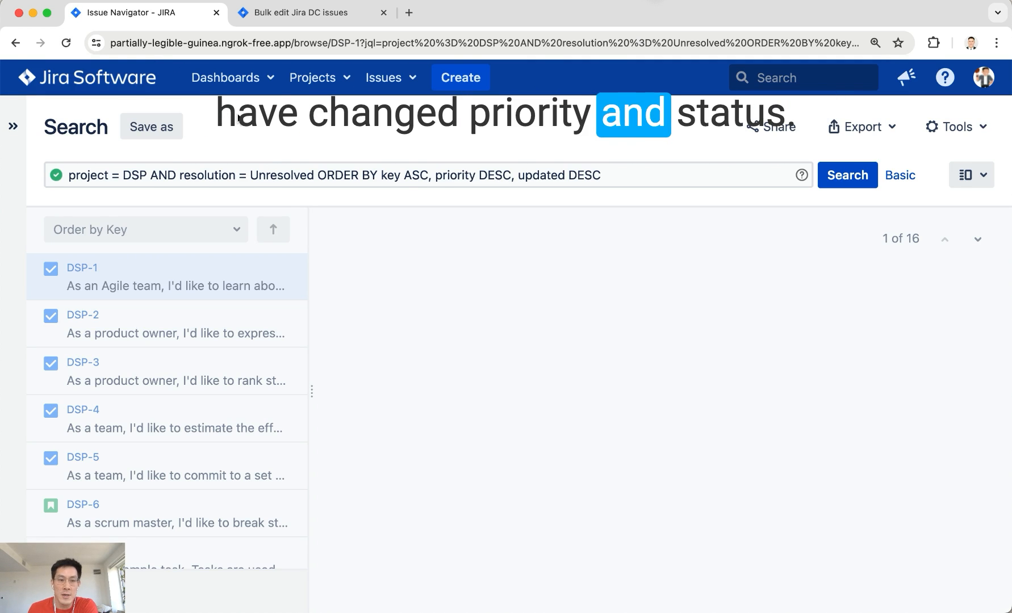
{"action": "left_click", "coordinate": [80, 268]}
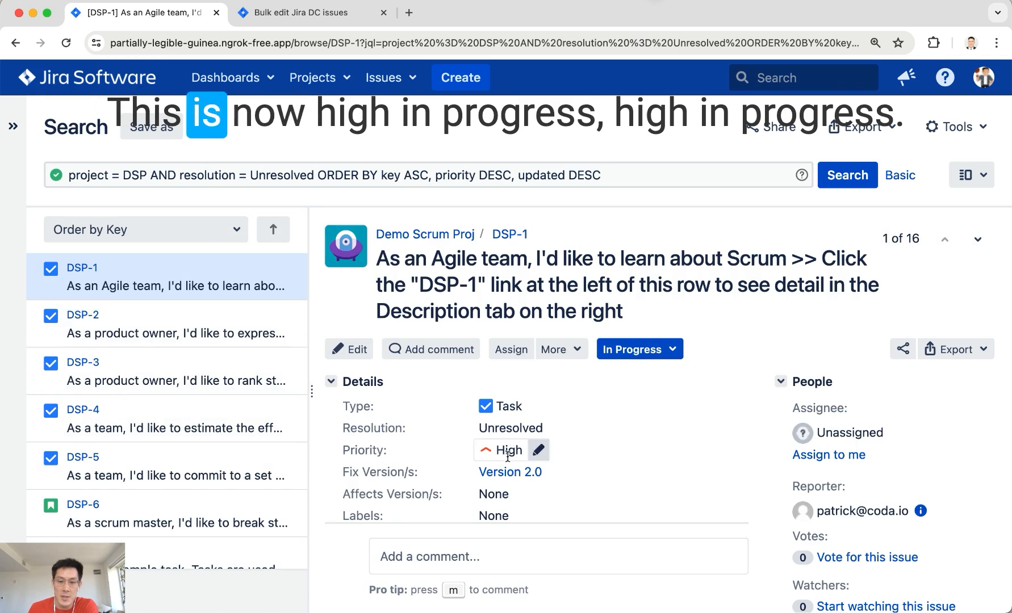
{"action": "left_click", "coordinate": [83, 314]}
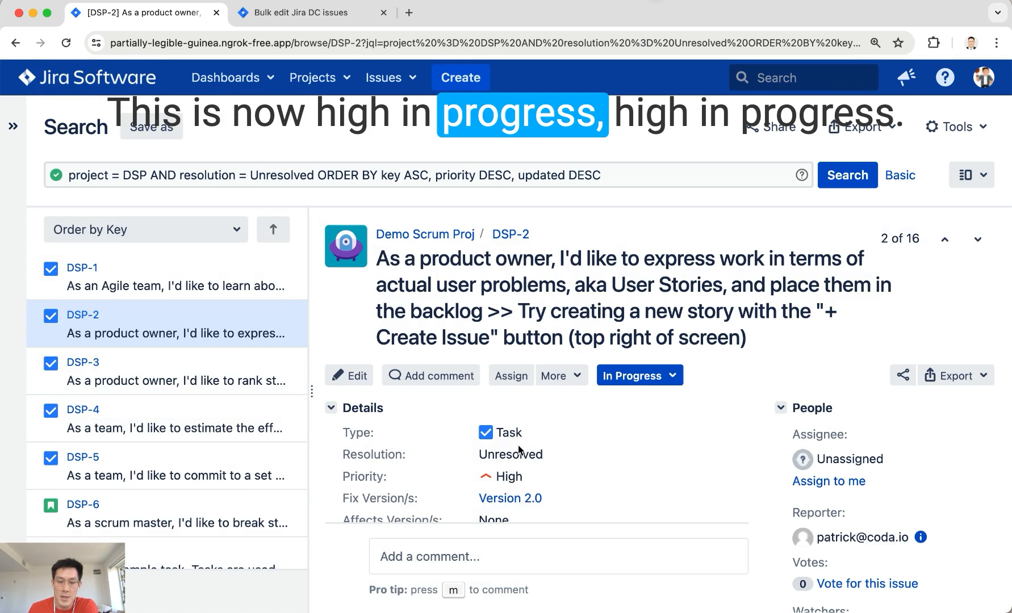